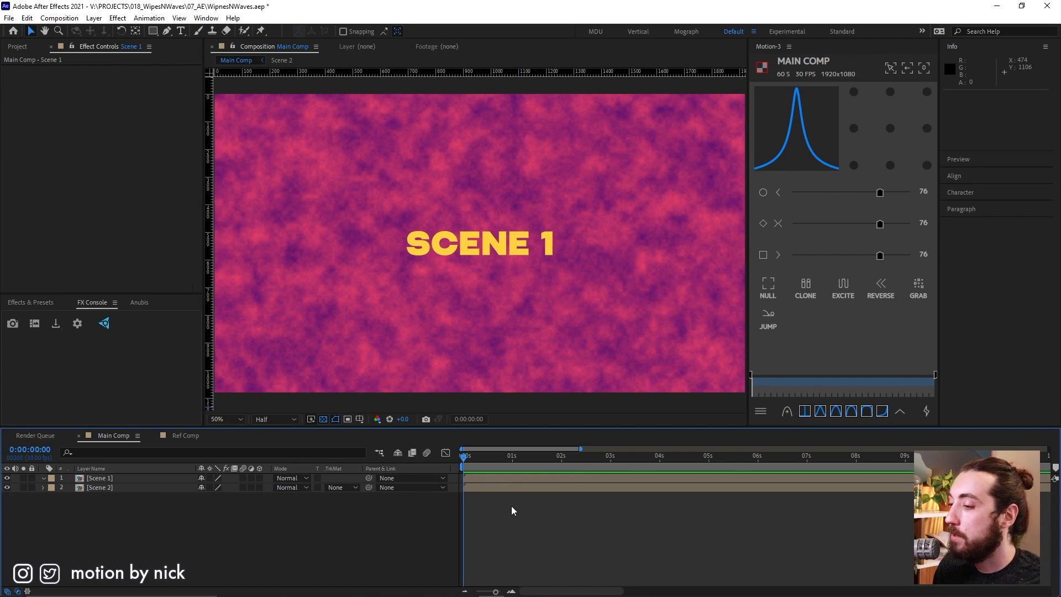
# Add a gray-blue solid with a keyframed Linear Wipe and preview Scene 1 alpha-matted by it.
pyautogui.rightClick(512, 511)
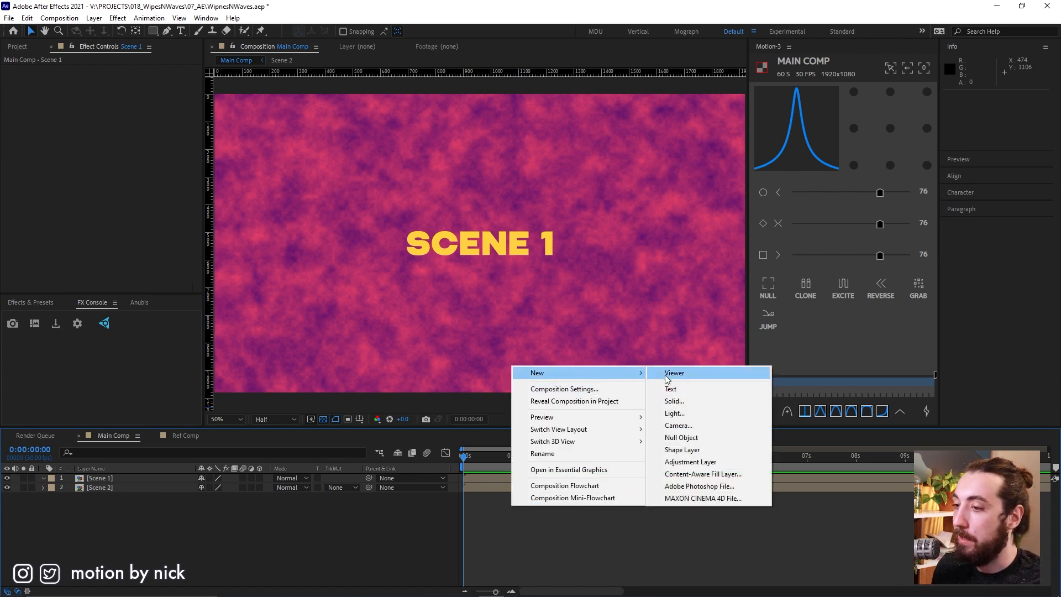
pyautogui.click(674, 400)
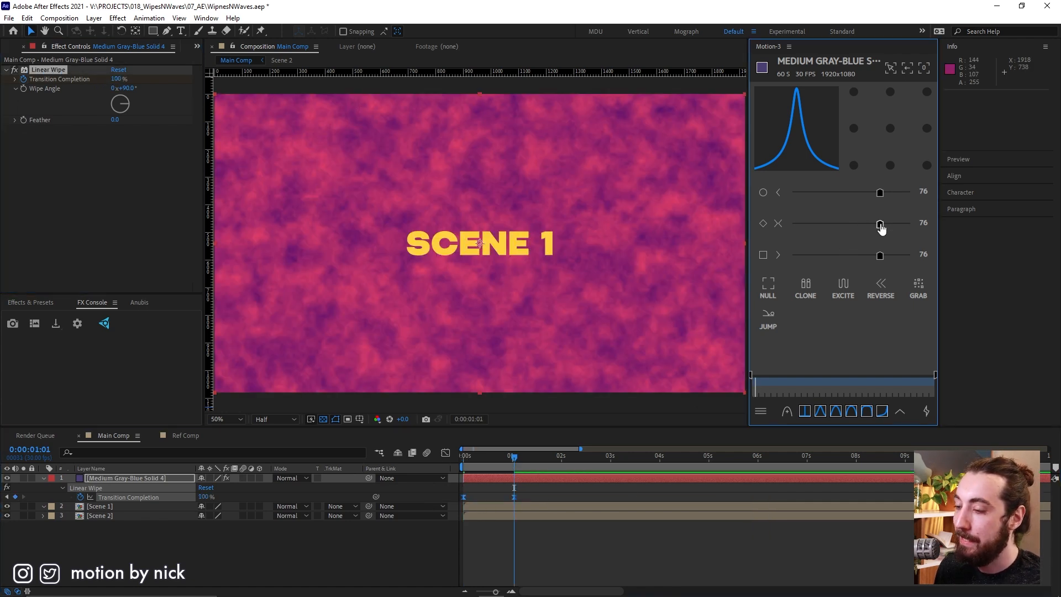
pyautogui.click(342, 505)
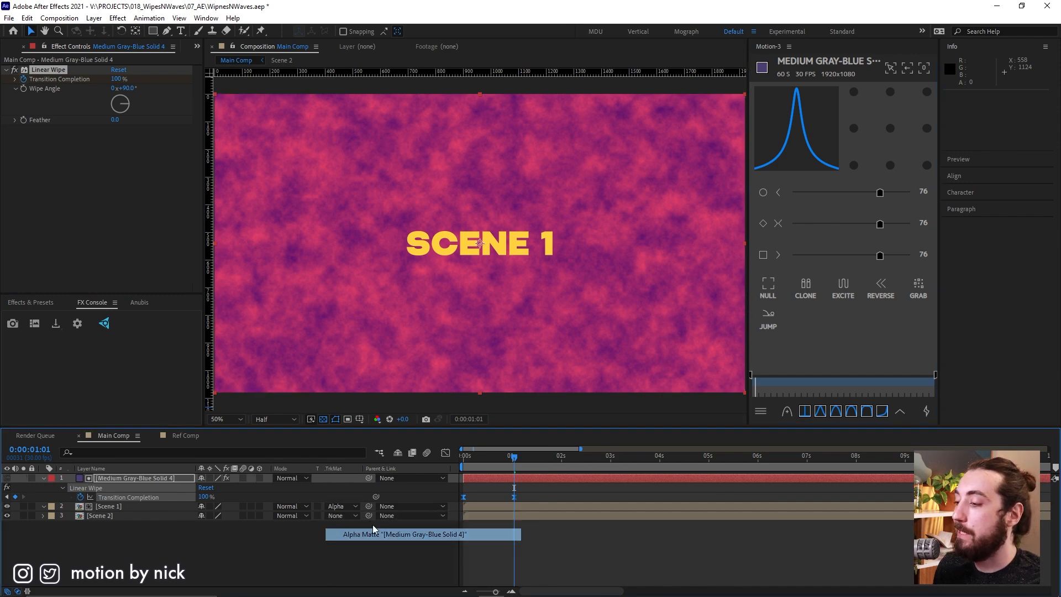
pyautogui.press('space')
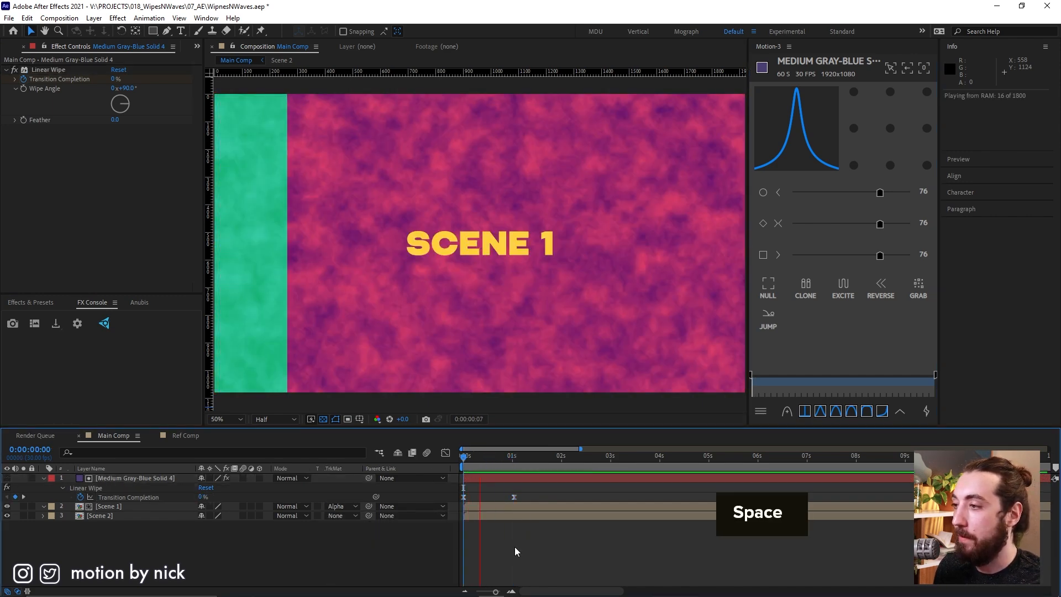
pyautogui.press('space')
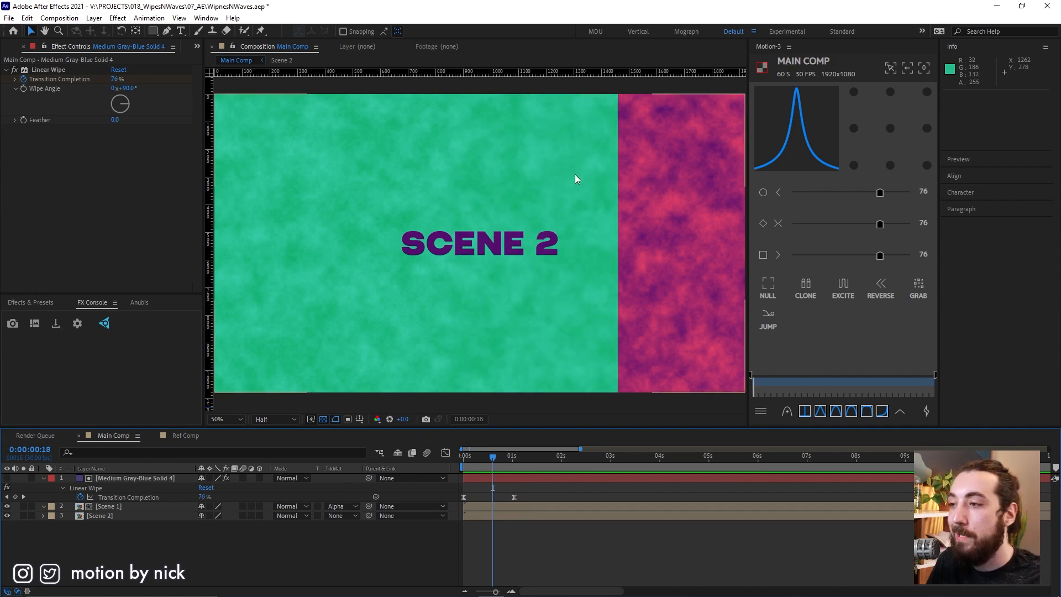
pyautogui.moveTo(616, 153)
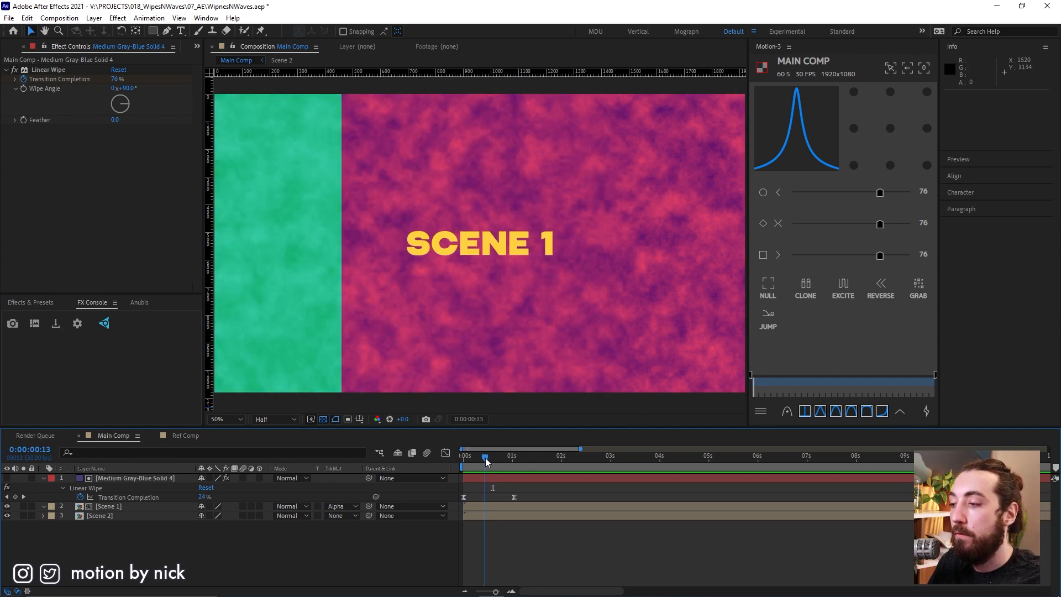
# Scrub to mid-transition and reset Scene 1's track matte to None.
pyautogui.click(486, 454)
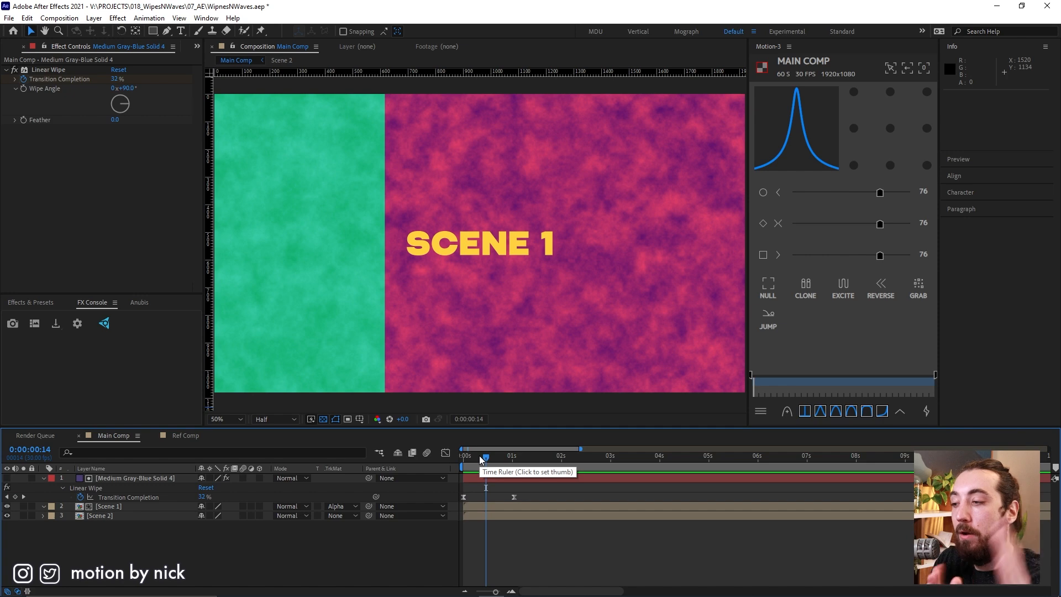
pyautogui.click(342, 506)
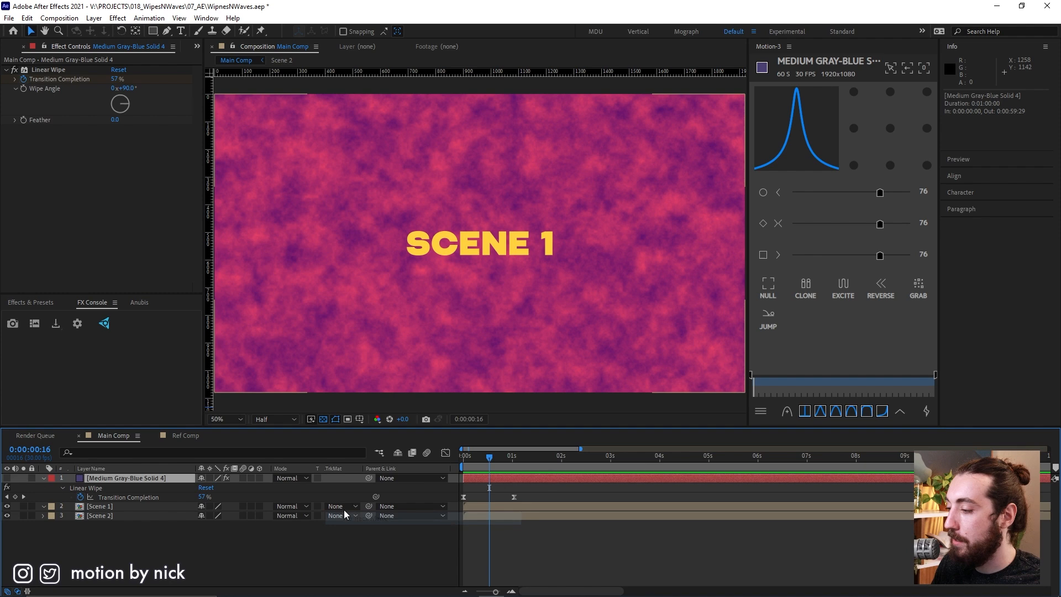
# Replace the test solid with a new solid named Wipe carrying a Linear Wipe keyframed 0% at 0s and 1s.
pyautogui.press('Delete')
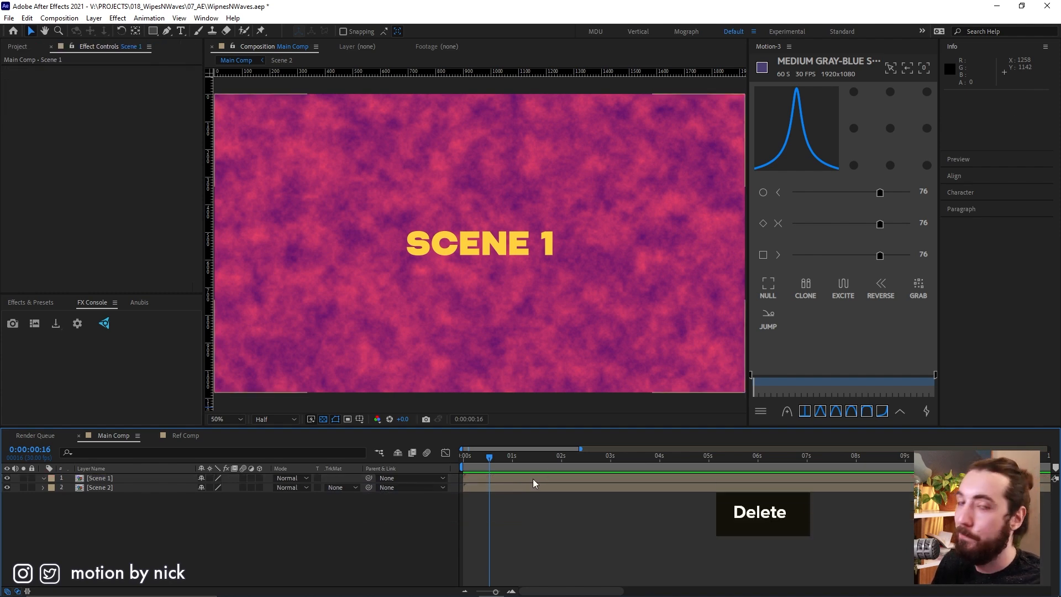
pyautogui.rightClick(491, 511)
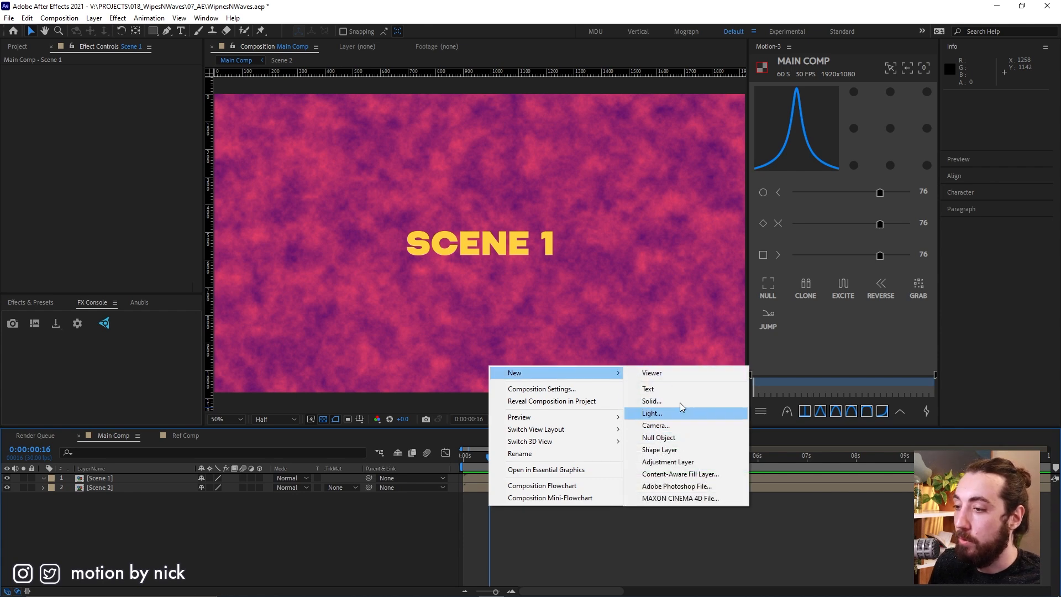
pyautogui.click(651, 400)
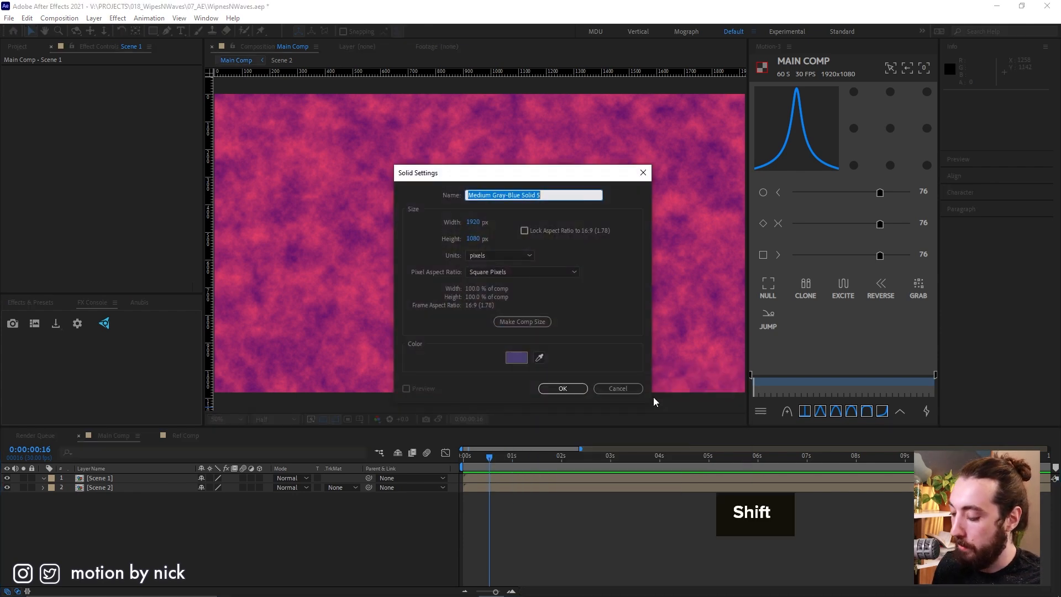
pyautogui.click(562, 388)
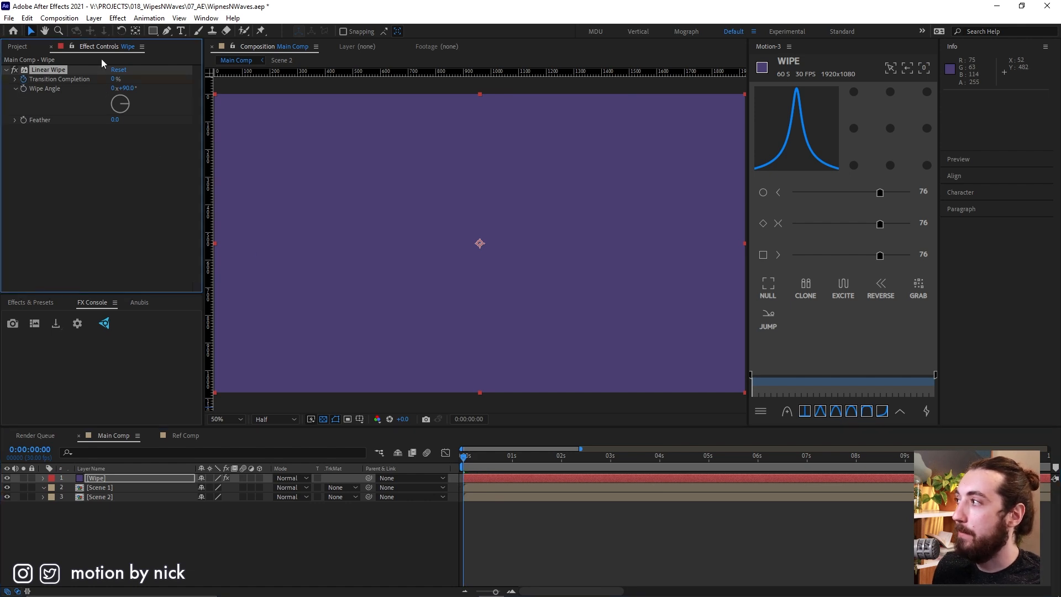
pyautogui.moveTo(113, 80)
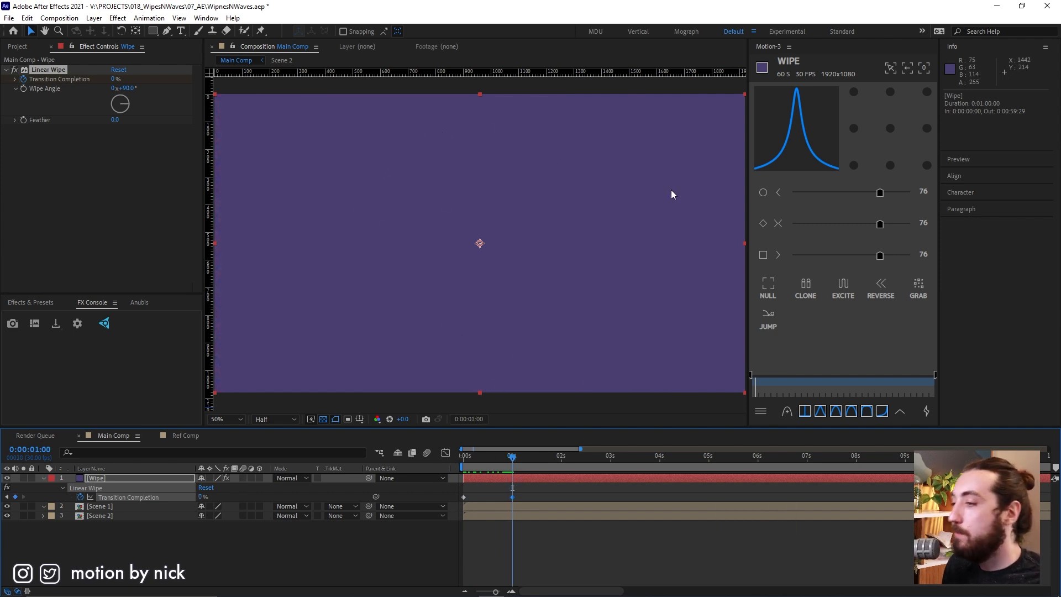
pyautogui.moveTo(615, 191)
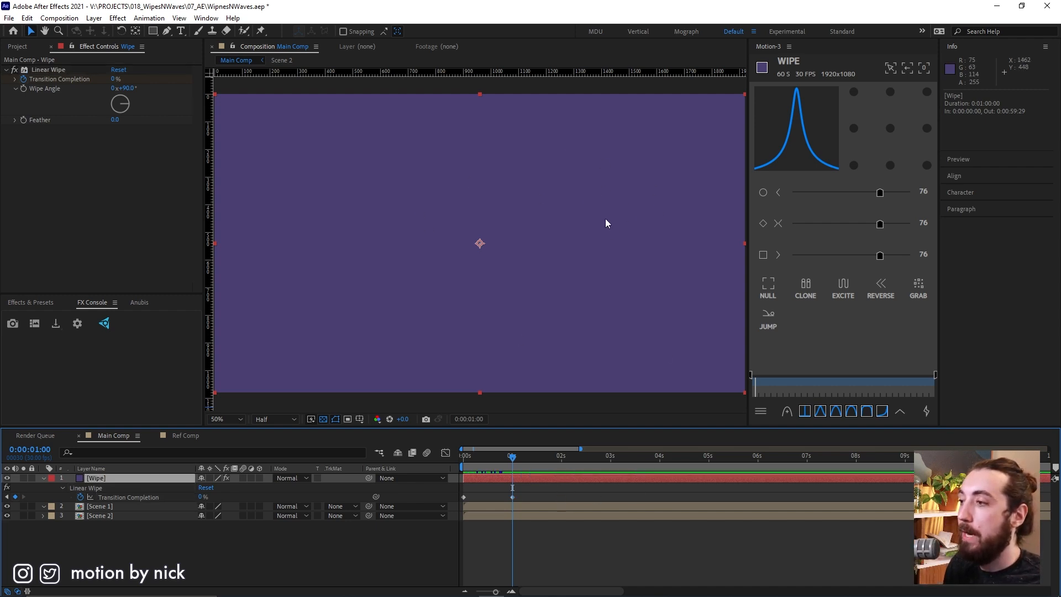
# Apply a second Linear Wipe with keyframed completion, angle it 270° and scrub to check the reversed sweep.
pyautogui.write('li')
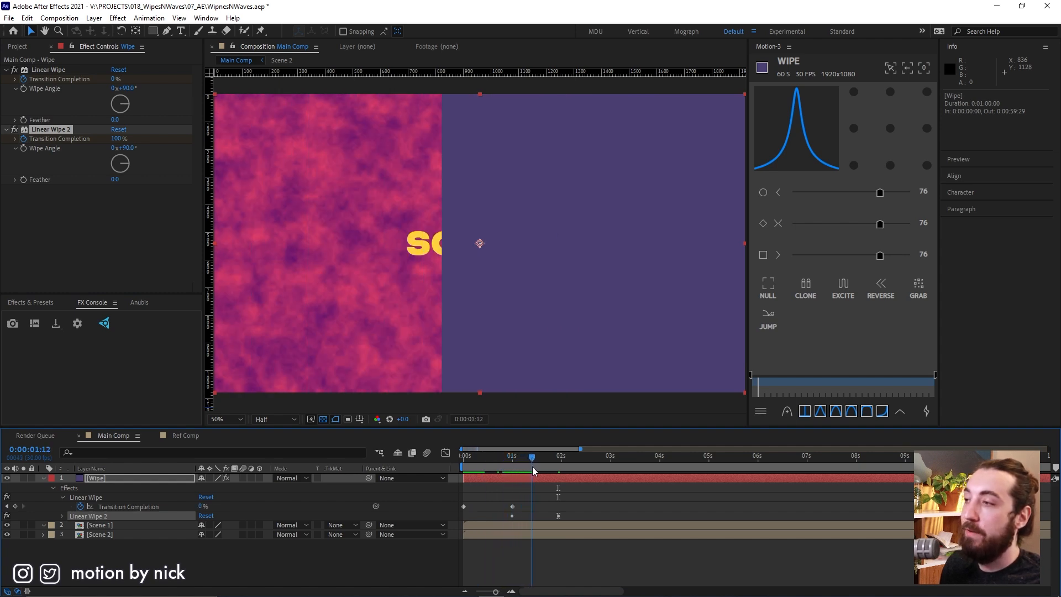
pyautogui.moveTo(533, 466); pyautogui.dragTo(476, 466)
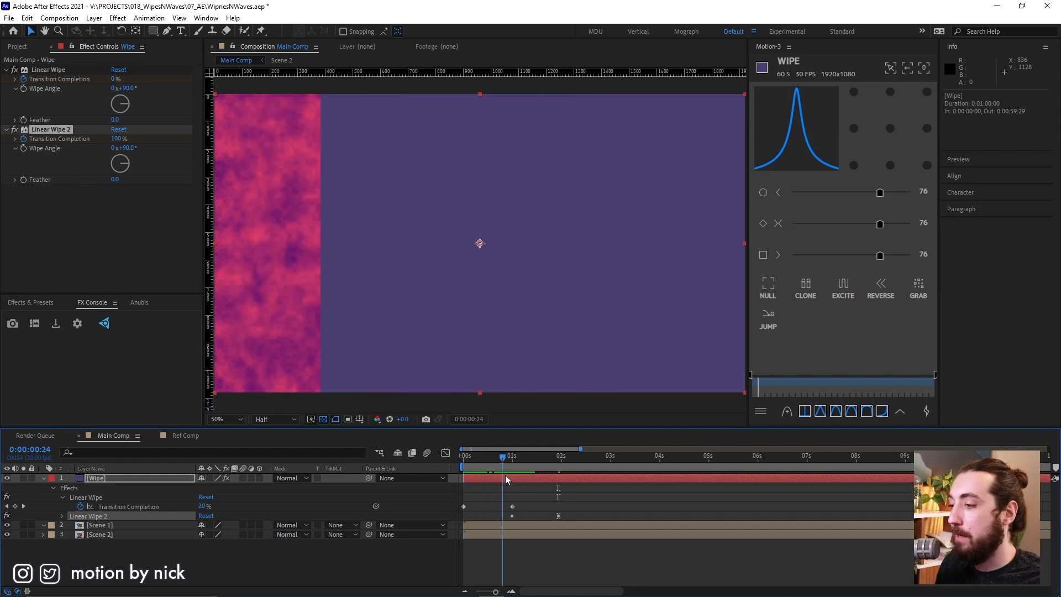
pyautogui.moveTo(504, 456); pyautogui.dragTo(539, 455)
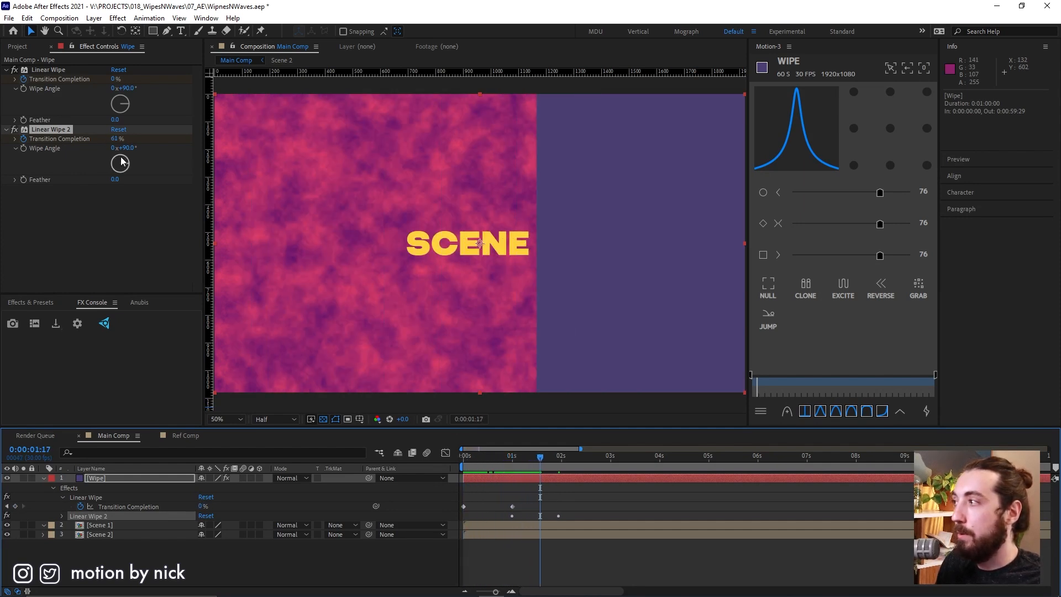
pyautogui.moveTo(119, 162); pyautogui.dragTo(119, 149)
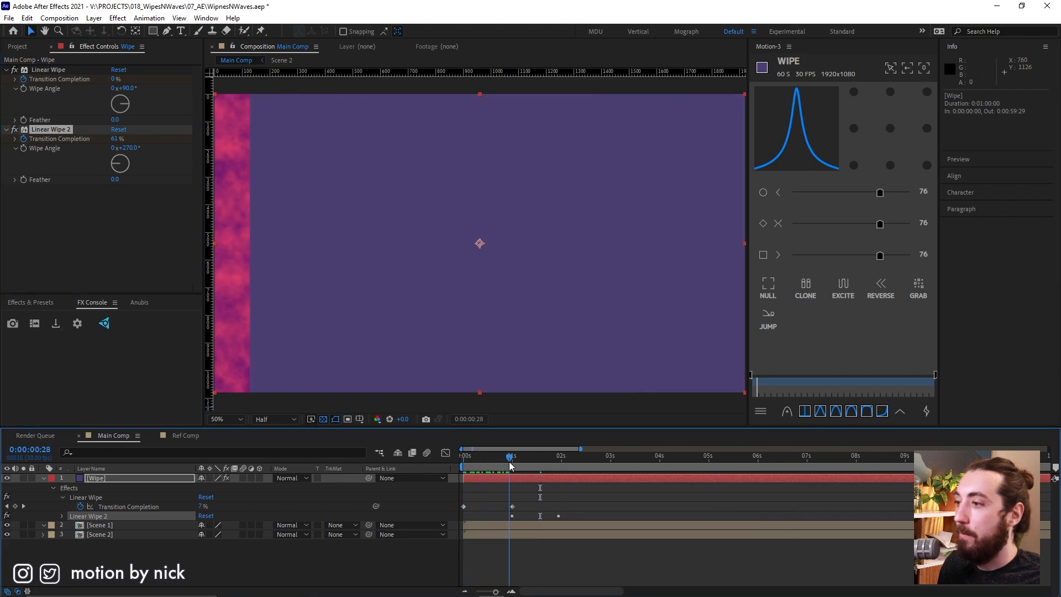
pyautogui.moveTo(510, 464); pyautogui.dragTo(531, 463)
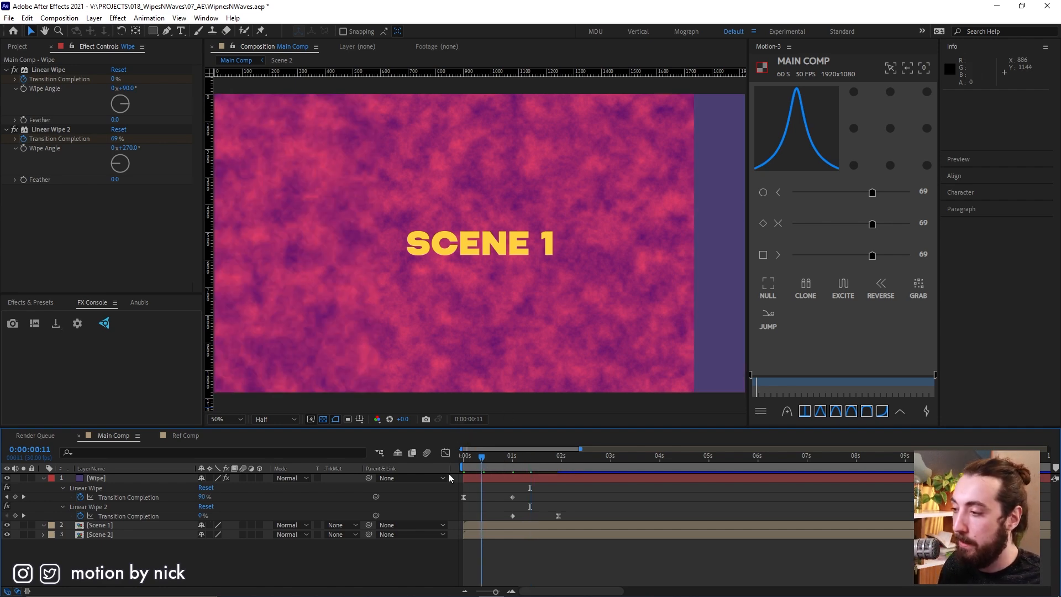
# Preview the two-wipe transition and shift Scene 2 so it begins around the one-second mark.
pyautogui.press('space')
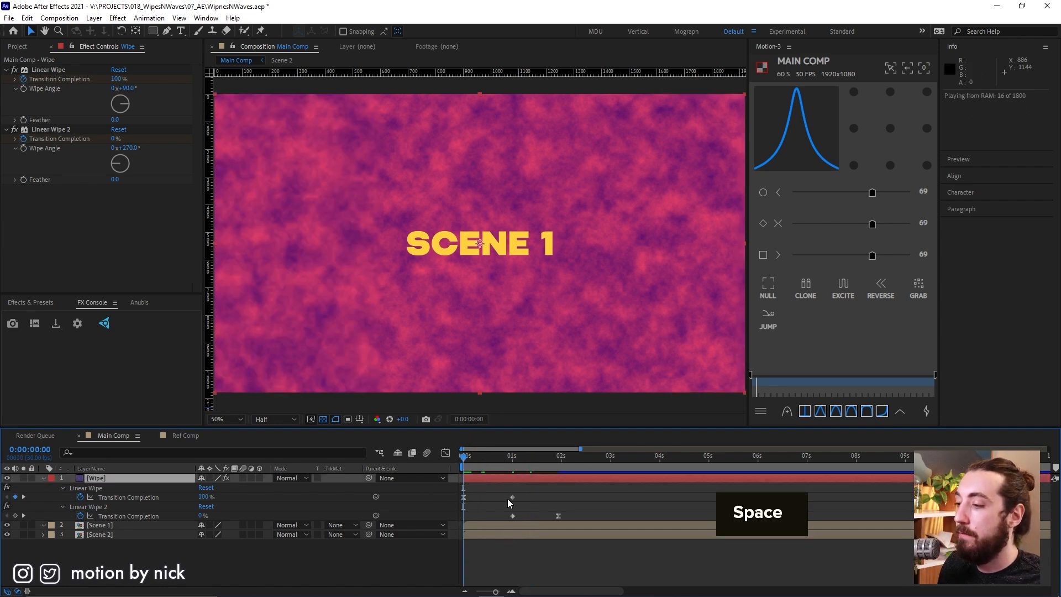
pyautogui.press('space')
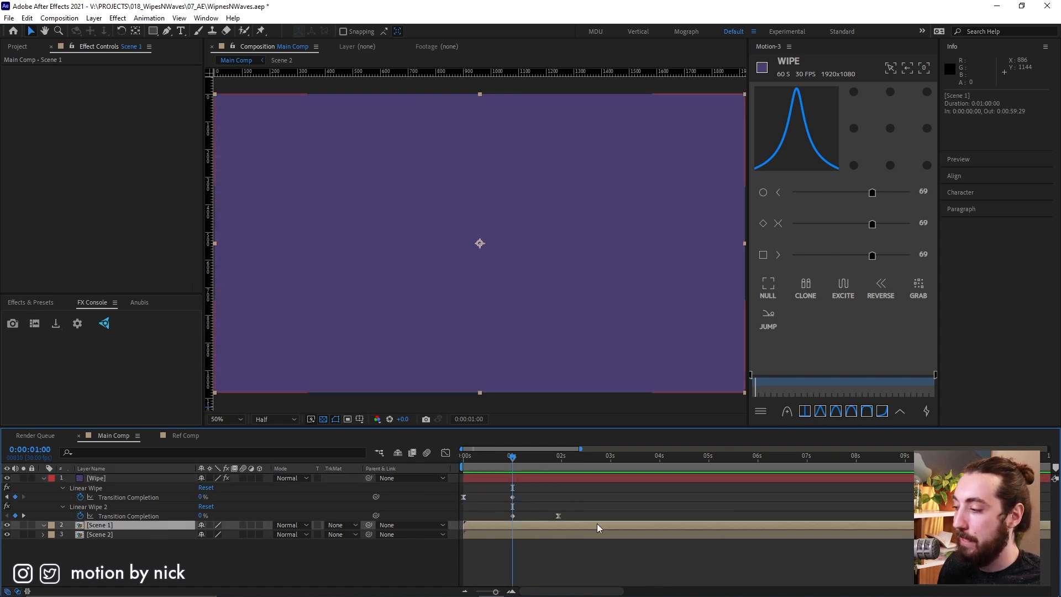
pyautogui.press('Alt+]')
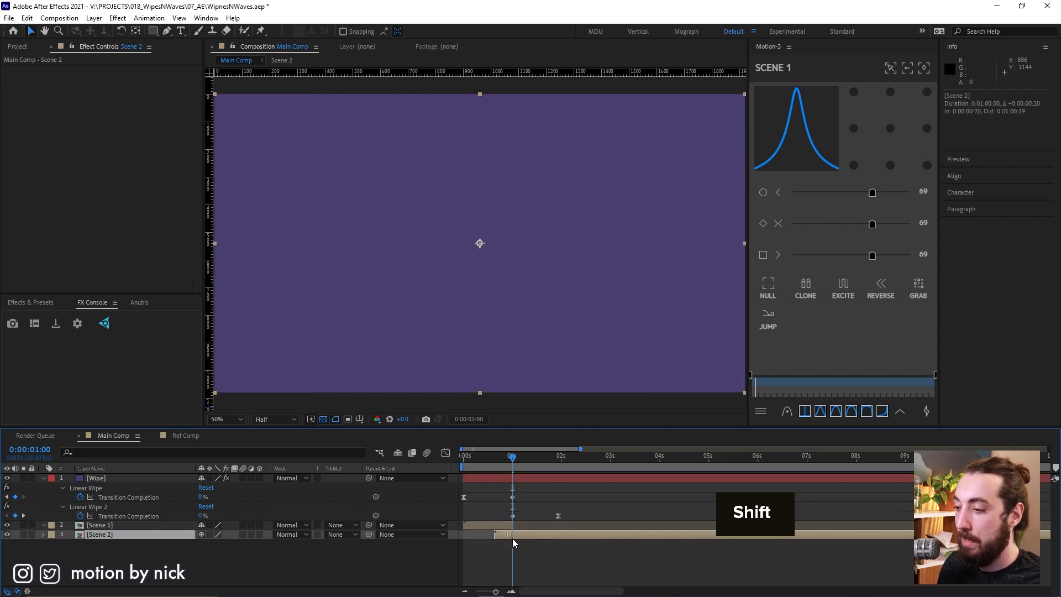
pyautogui.press('space')
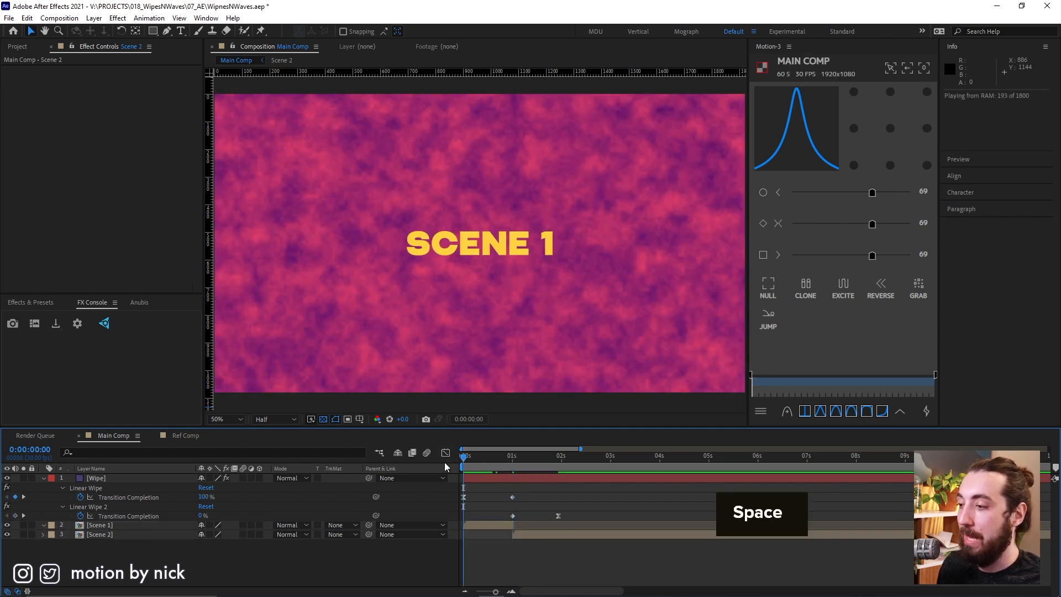
pyautogui.press('space')
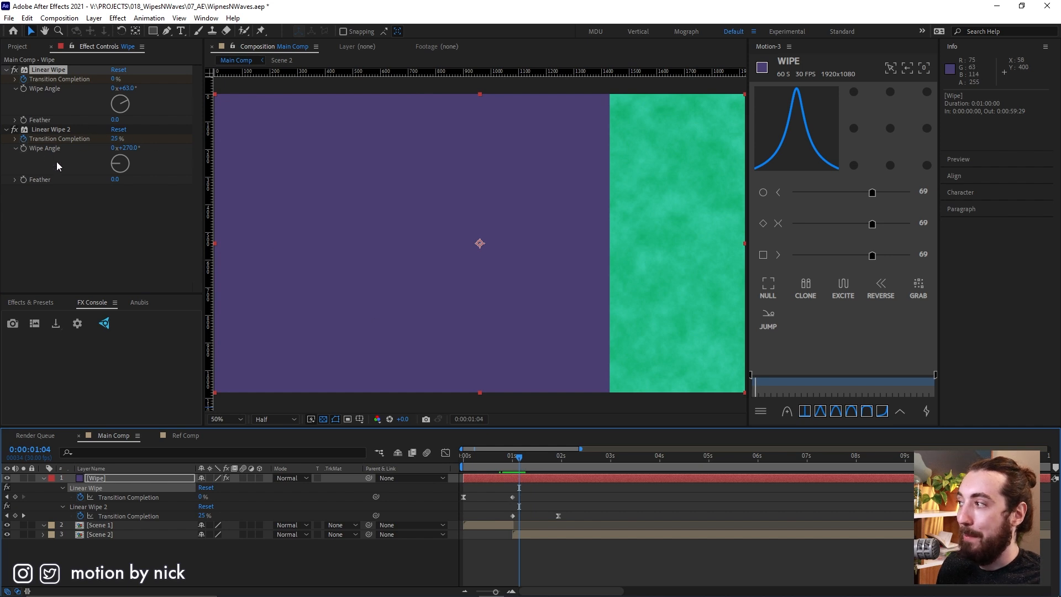
# Link Linear Wipe 2's angle to the first wipe's angle plus 180 with an expression, giving a diagonal wipe.
pyautogui.click(22, 147)
pyautogui.write('effect("Linear Wipe")("Wipe Angle")+')
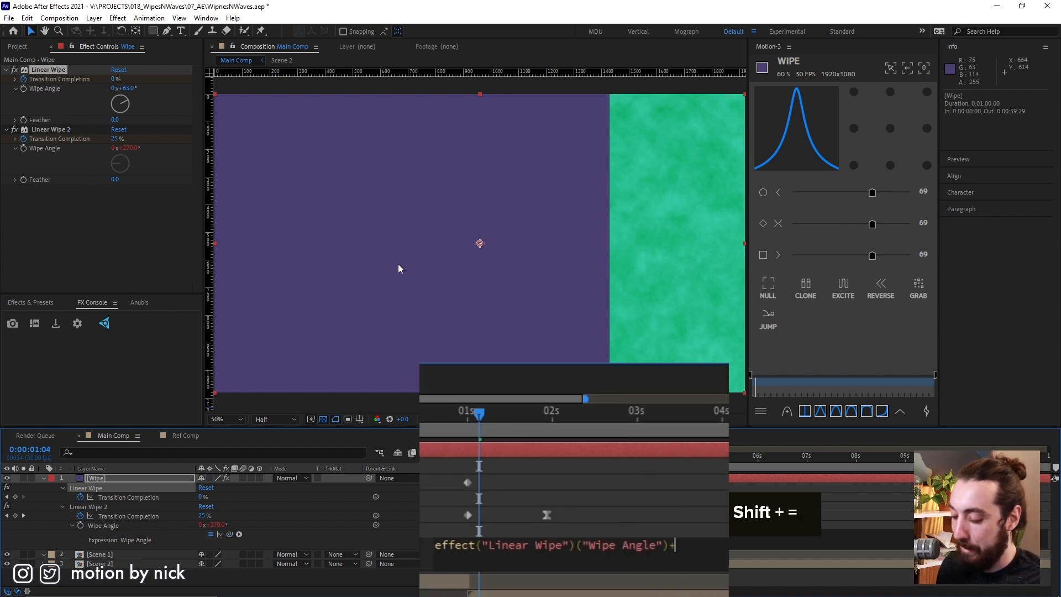
pyautogui.write('180')
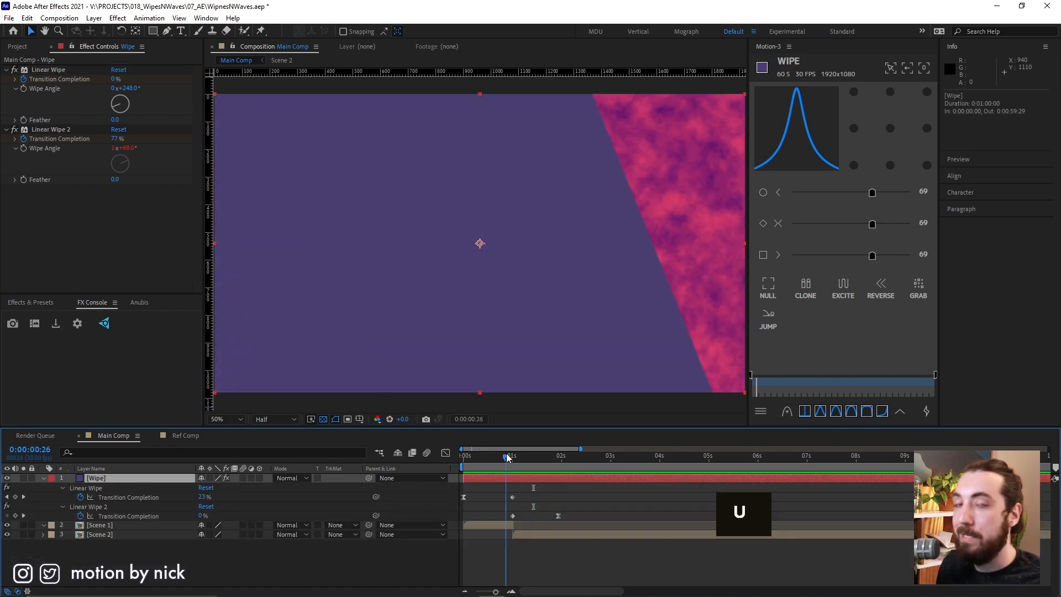
pyautogui.moveTo(507, 454); pyautogui.dragTo(520, 454)
pyautogui.write('echo')
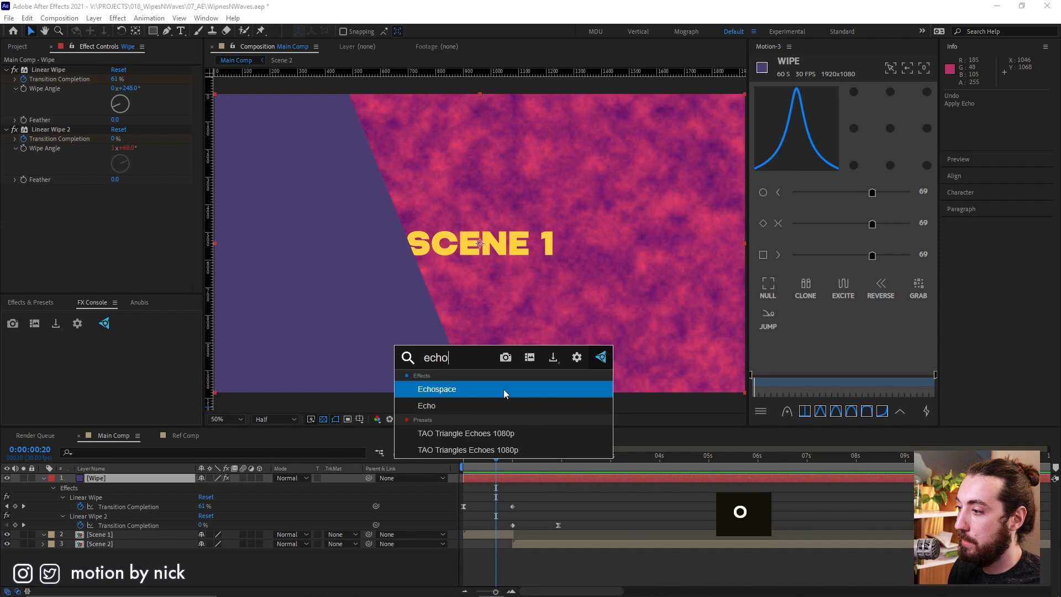
# Apply Echo to the Wipe solid and set the number of echoes trailing the wipe edge.
pyautogui.doubleClick(427, 406)
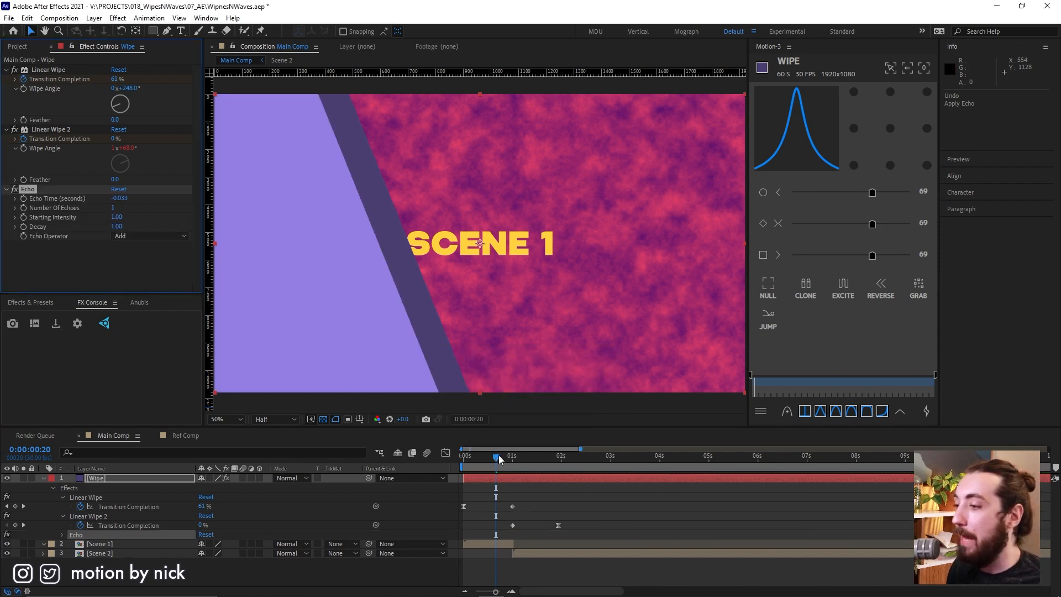
pyautogui.click(498, 455)
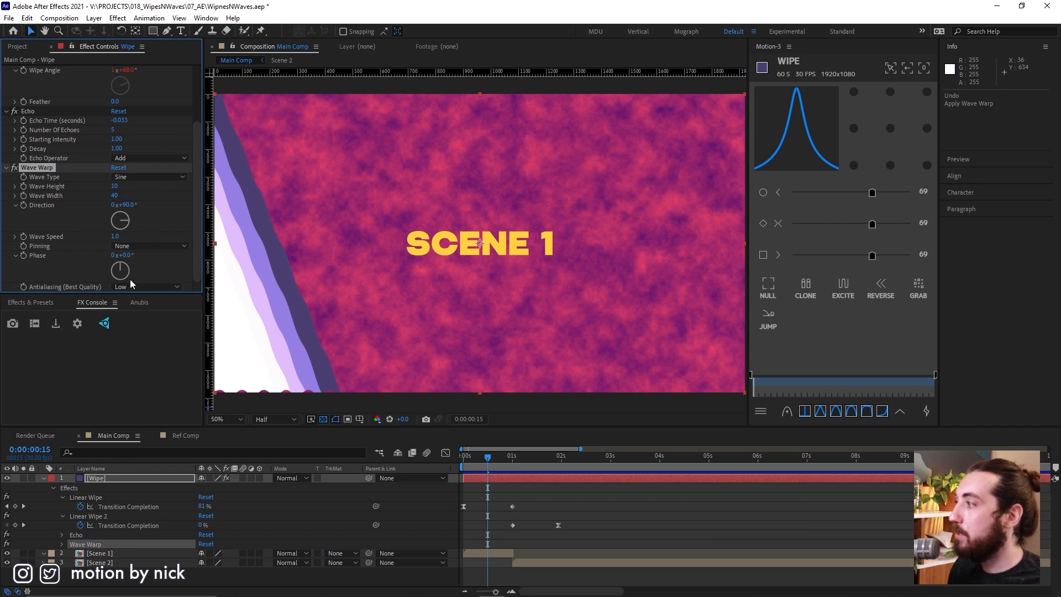
# Pin the Wave Warp at all edges with height 96, width 183 and direction -21°, then play through the wavy bands.
pyautogui.click(149, 245)
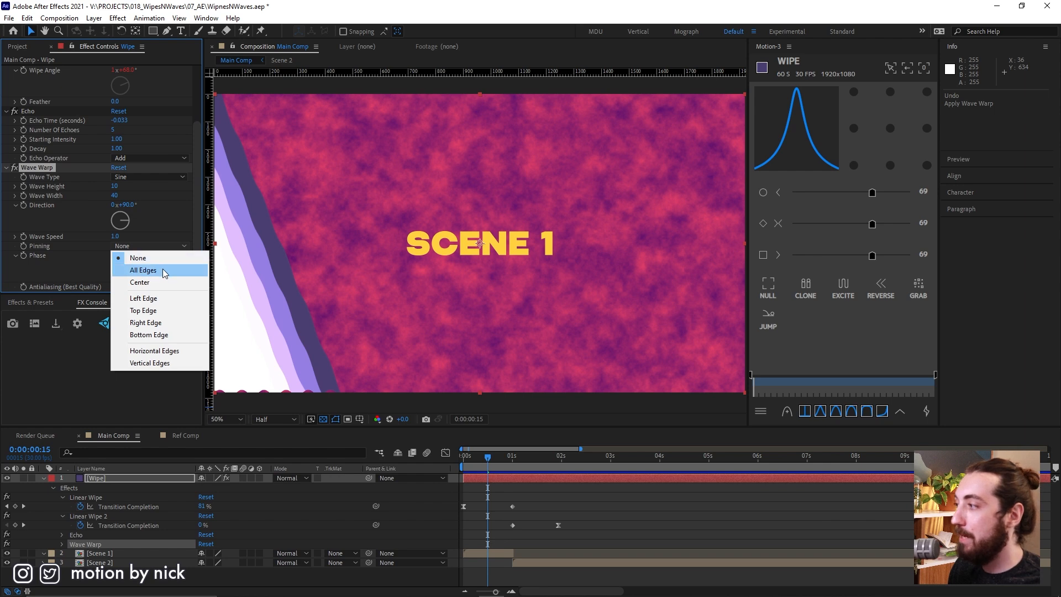
pyautogui.click(143, 270)
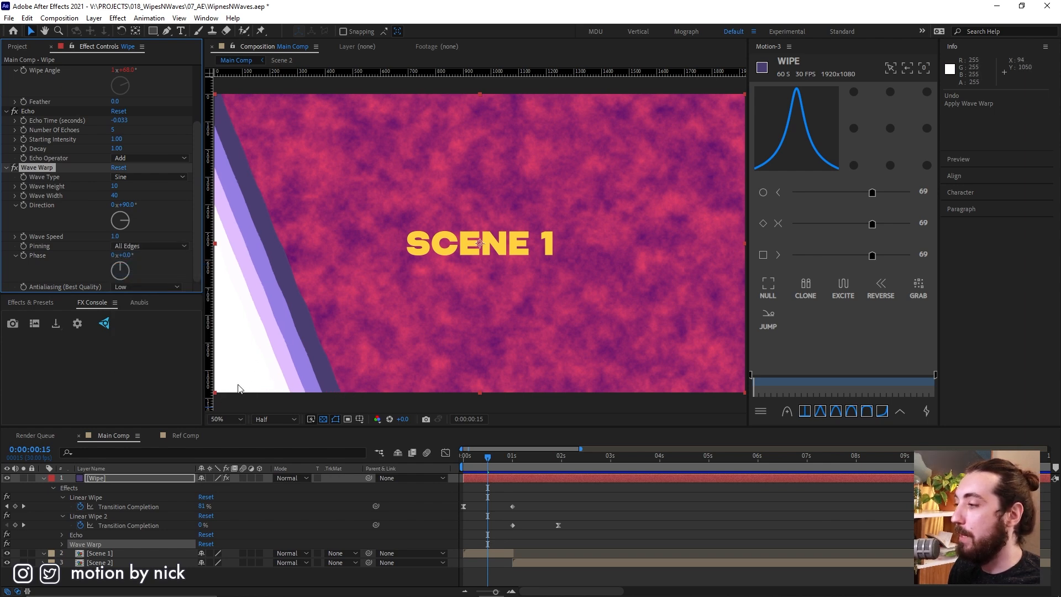
pyautogui.moveTo(115, 181)
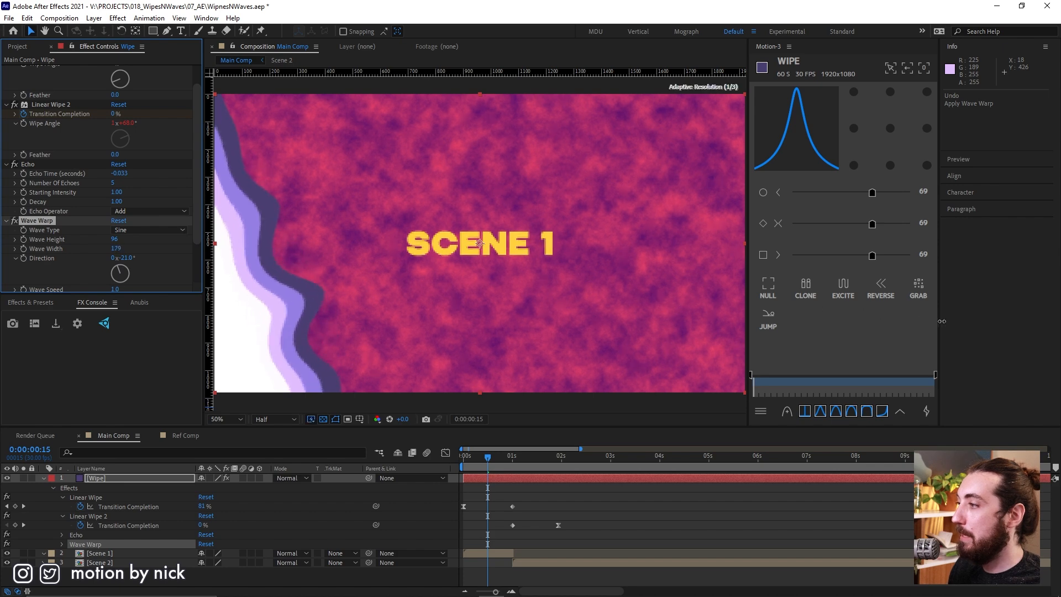
pyautogui.press('space')
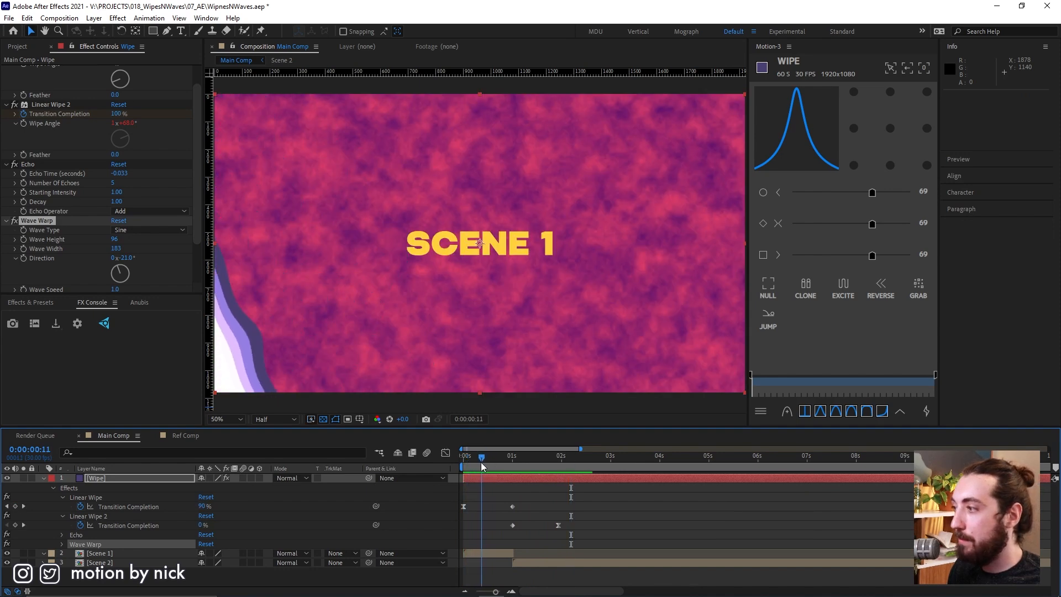
pyautogui.press('space')
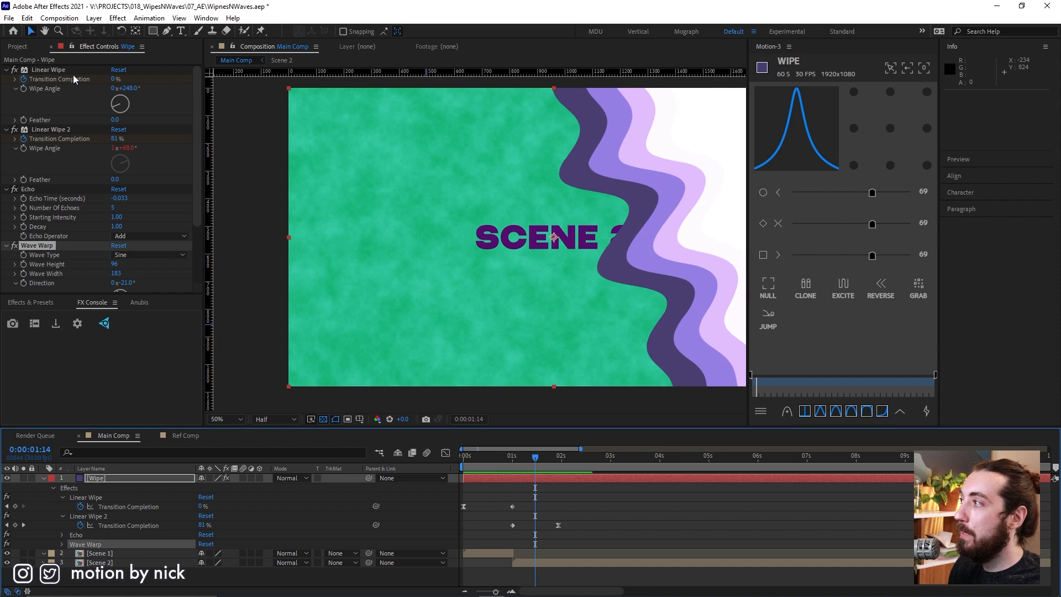
pyautogui.scroll(-3)
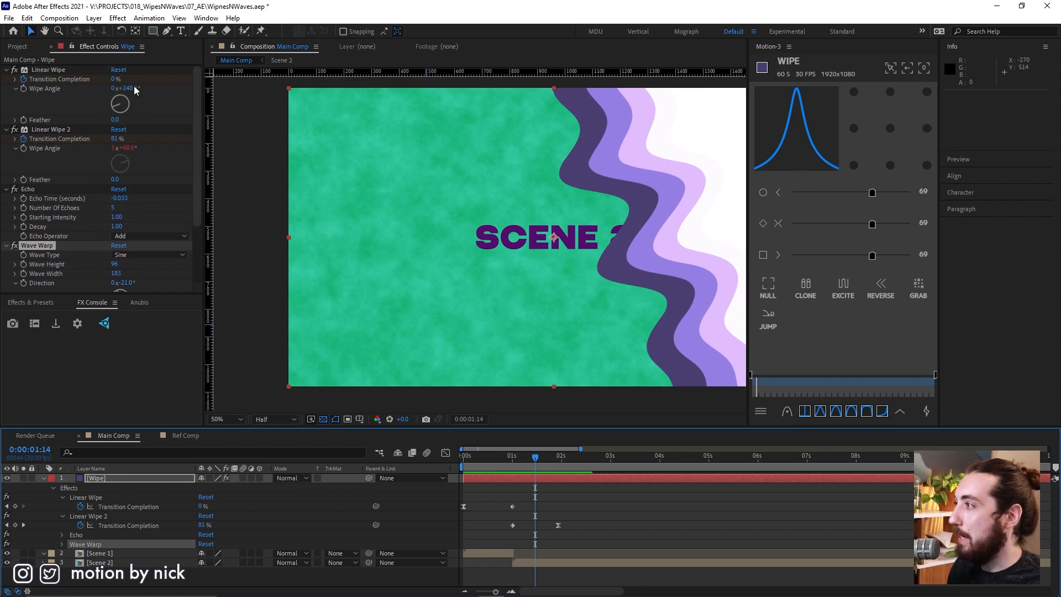
pyautogui.scroll(-3)
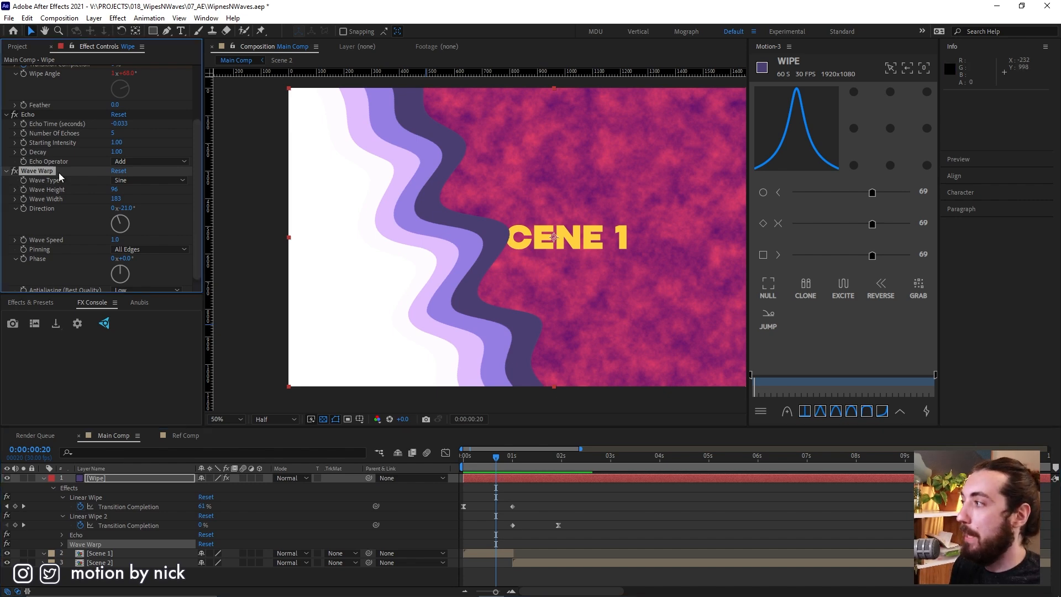
# Add Roughen Edges and Turbulent Displace with Amount about 494, breaking the bands into ragged blobs.
pyautogui.write('rough')
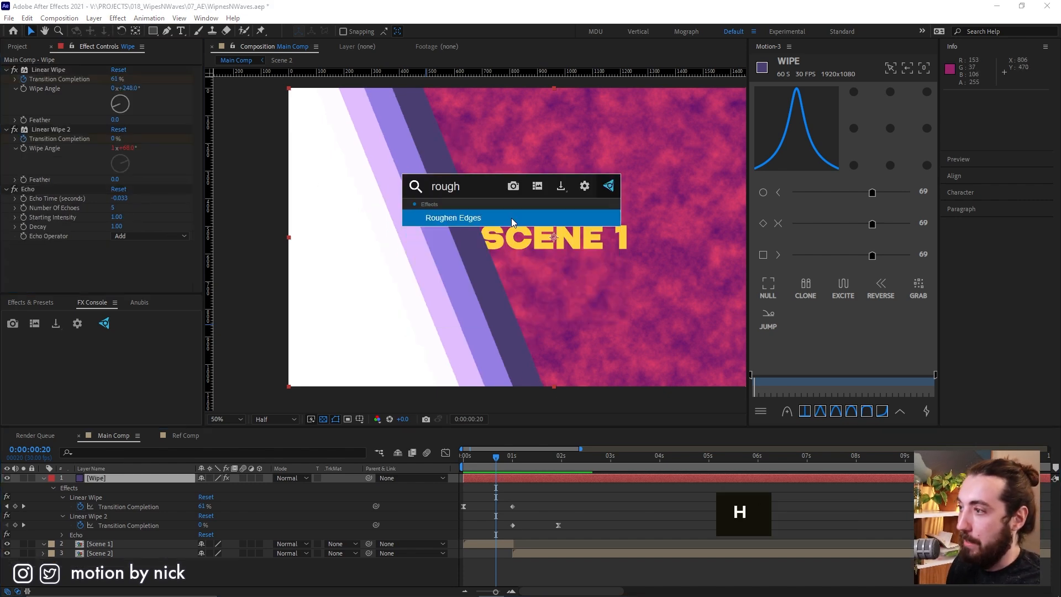
pyautogui.click(453, 218)
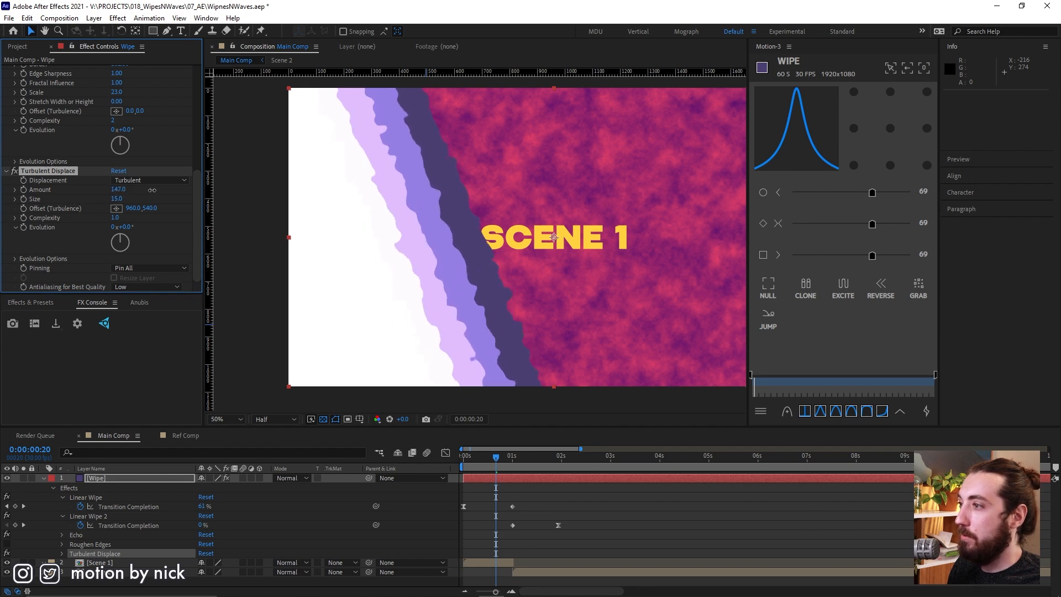
pyautogui.moveTo(116, 189); pyautogui.dragTo(149, 189)
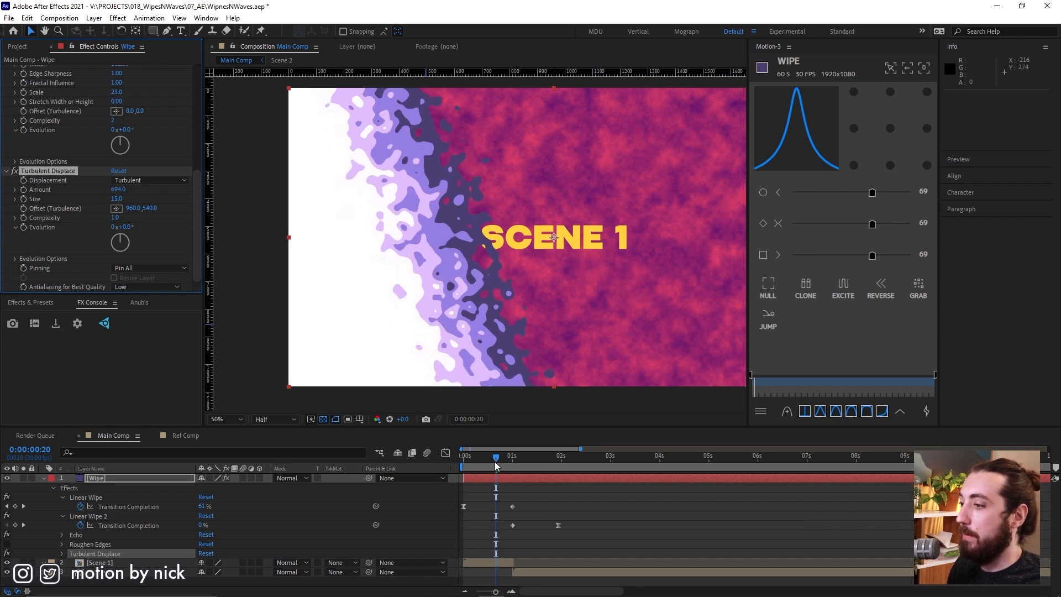
pyautogui.press('Space')
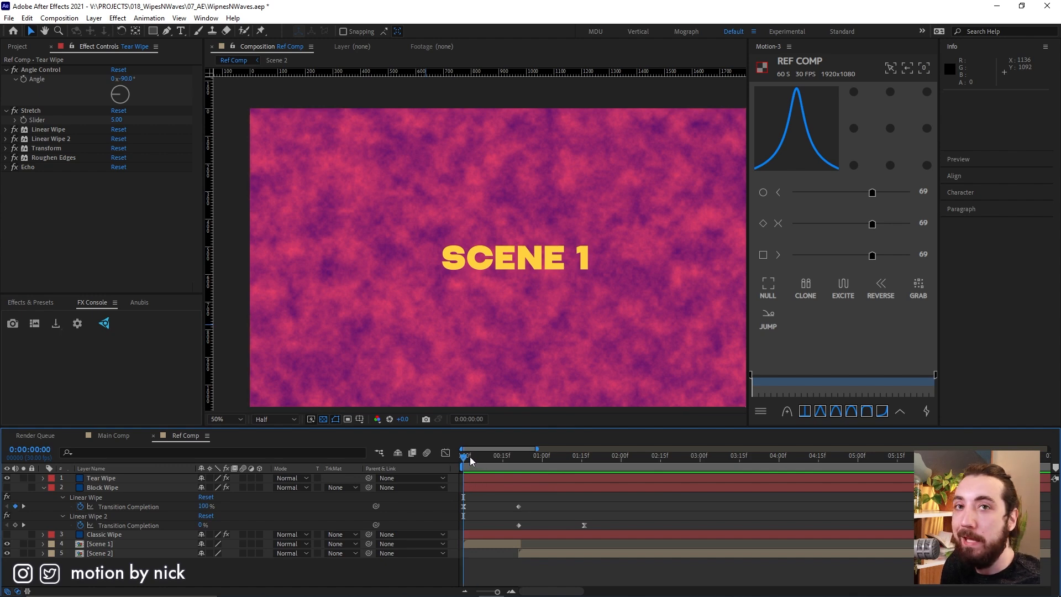
# Preview Ref Comp's Tear Wipe sweeping across Scene 1, then clear the Effects & Presets search.
pyautogui.press('space')
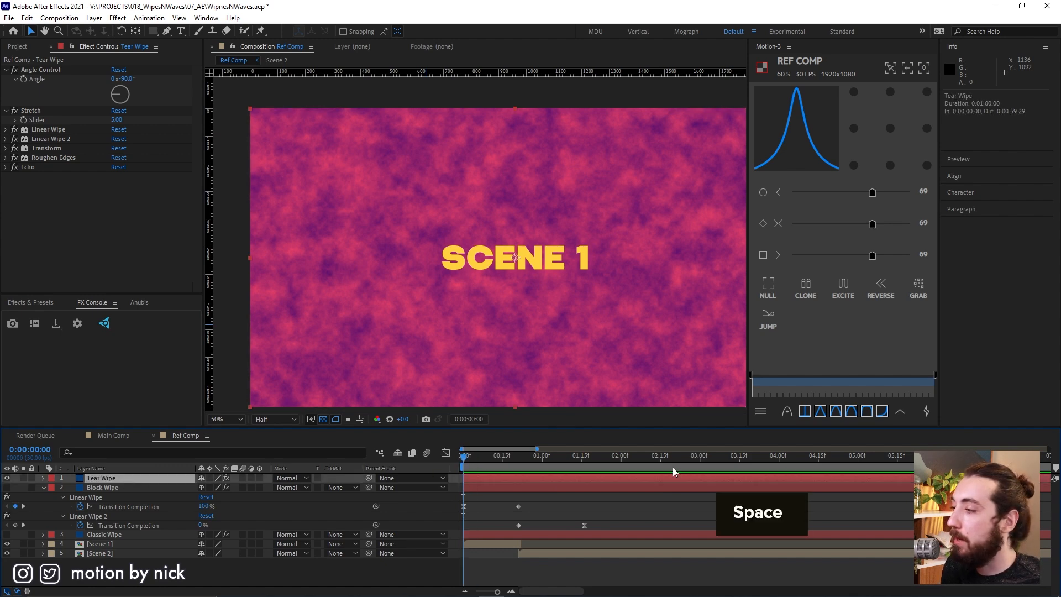
pyautogui.press('space')
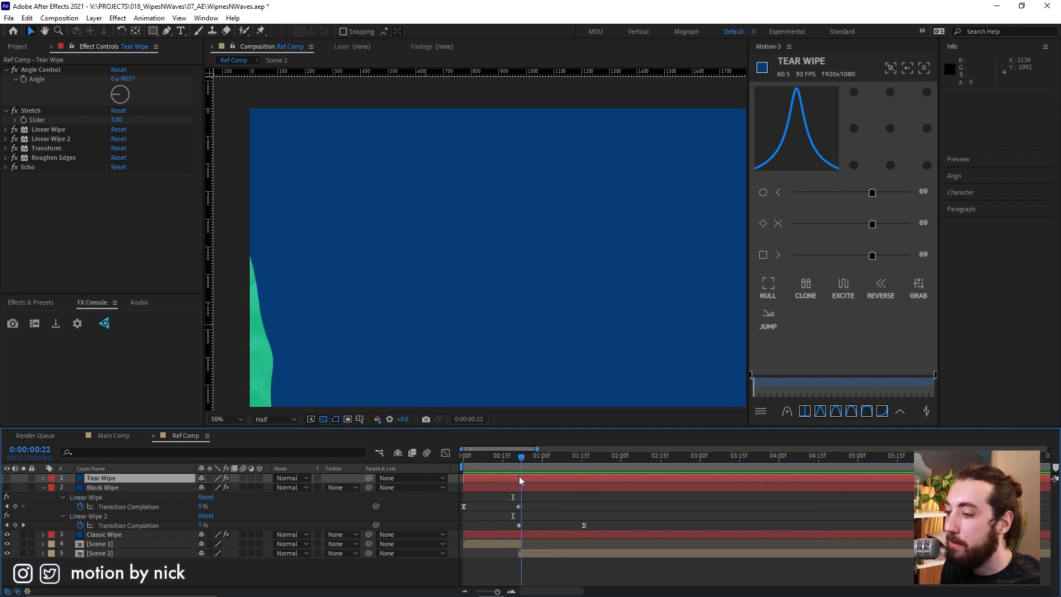
pyautogui.press('space')
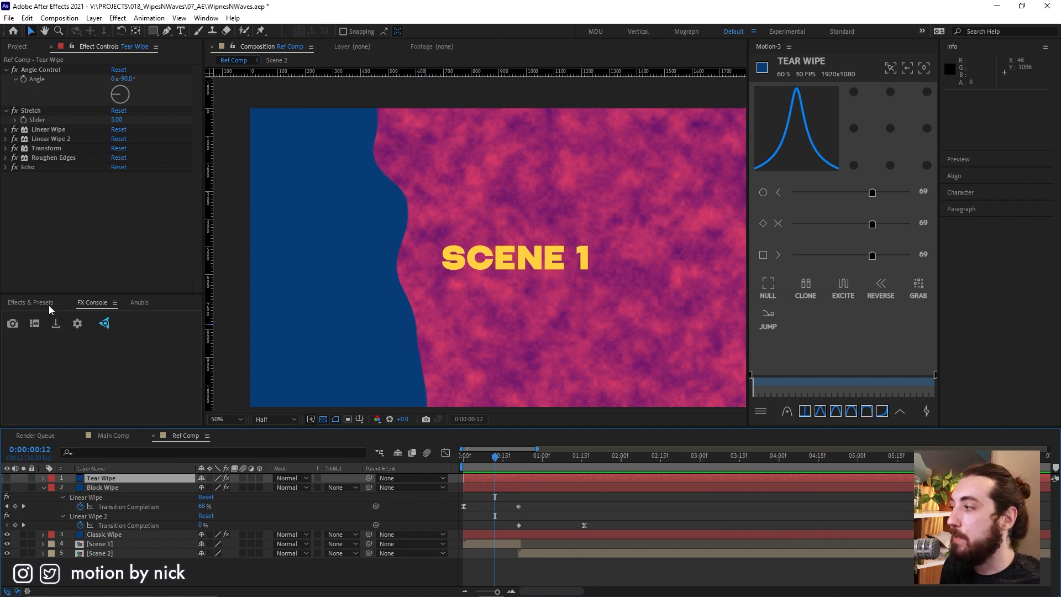
pyautogui.write('channel')
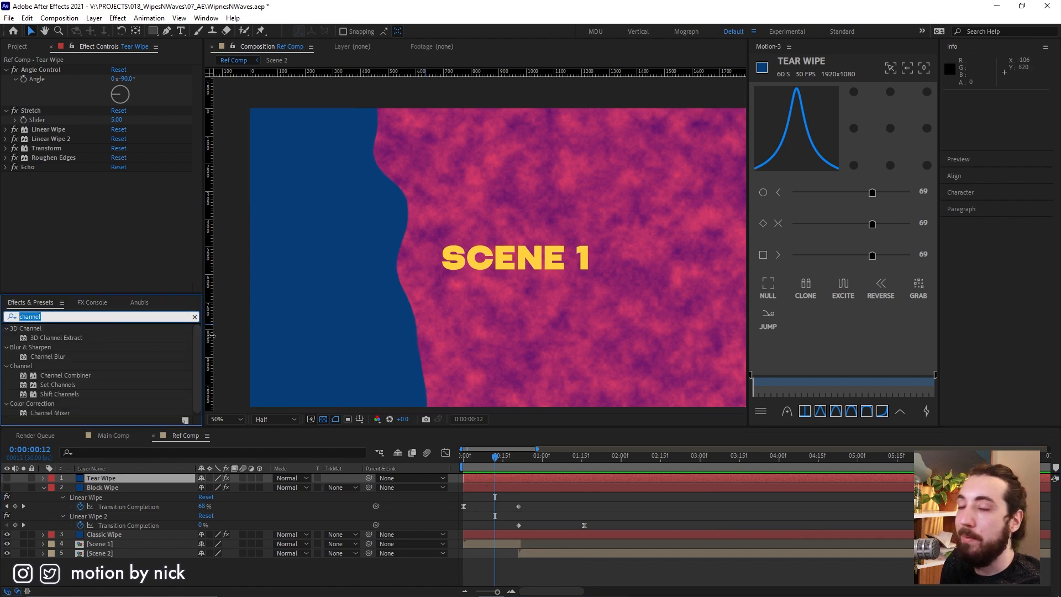
pyautogui.press('Backspace')
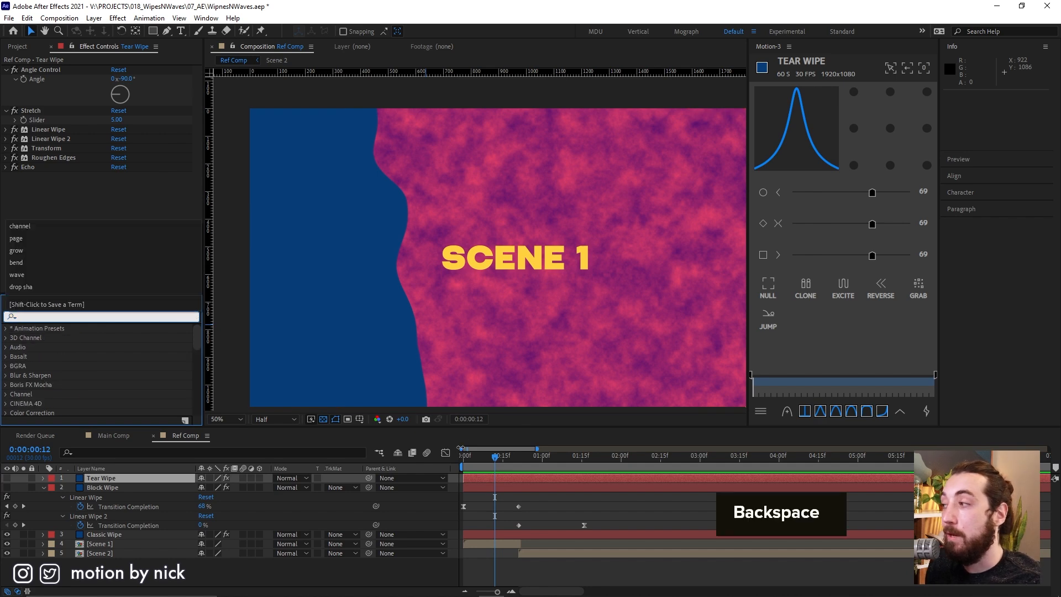